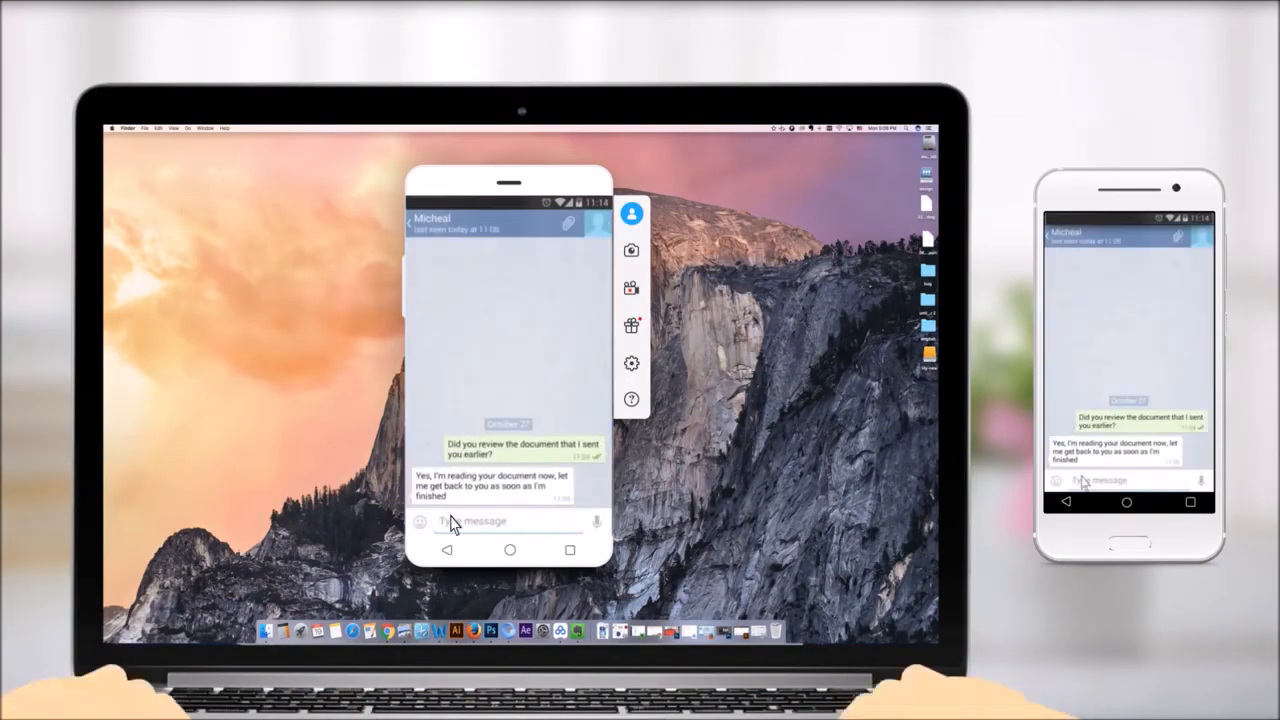
text(Thanks, message me when you are finishi)
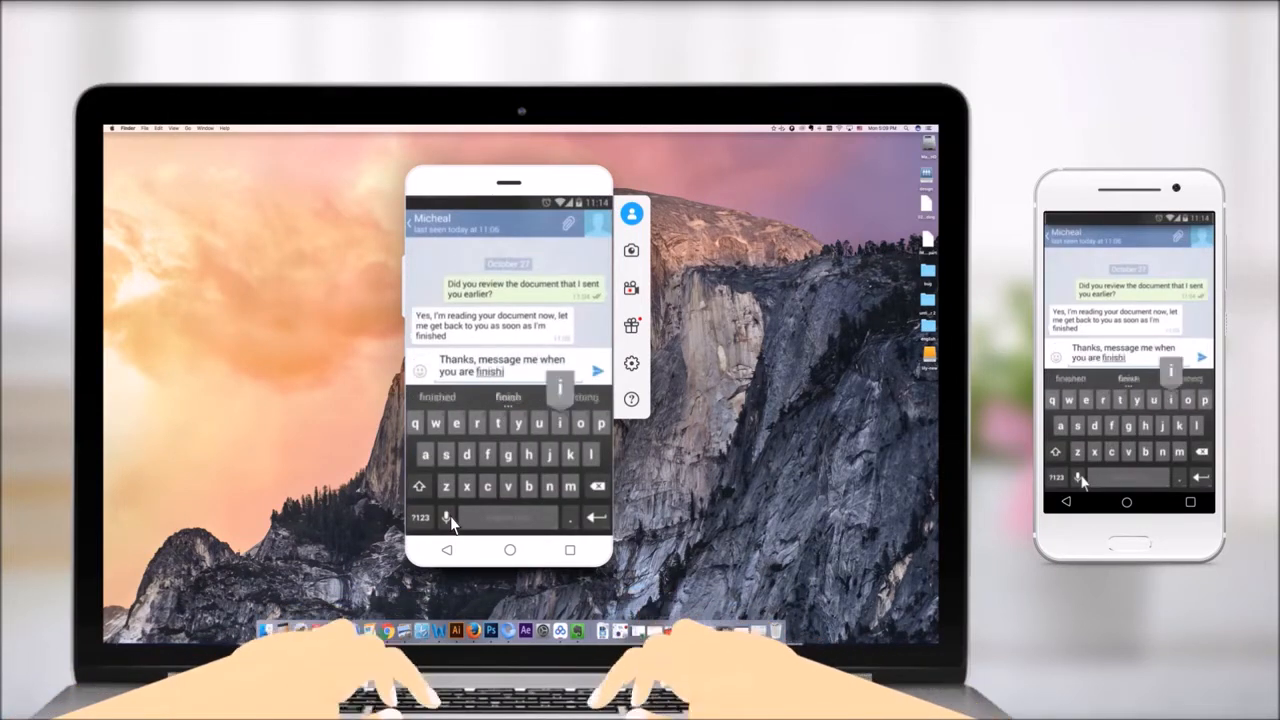